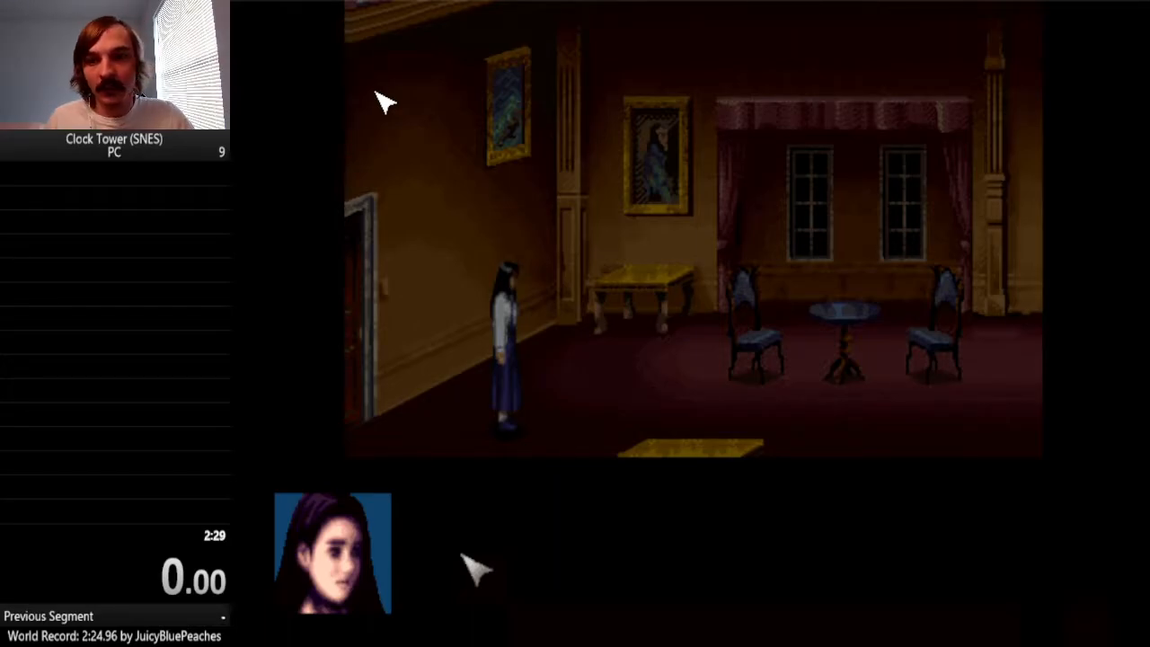
mouse_move(314, 70)
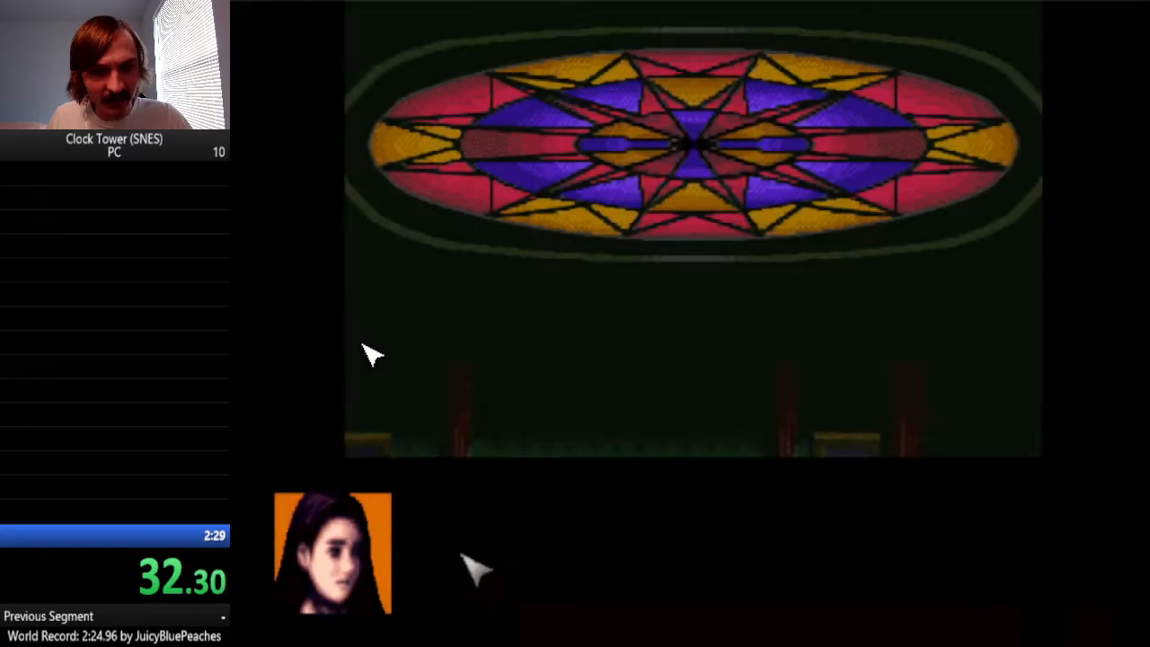
mouse_move(1006, 449)
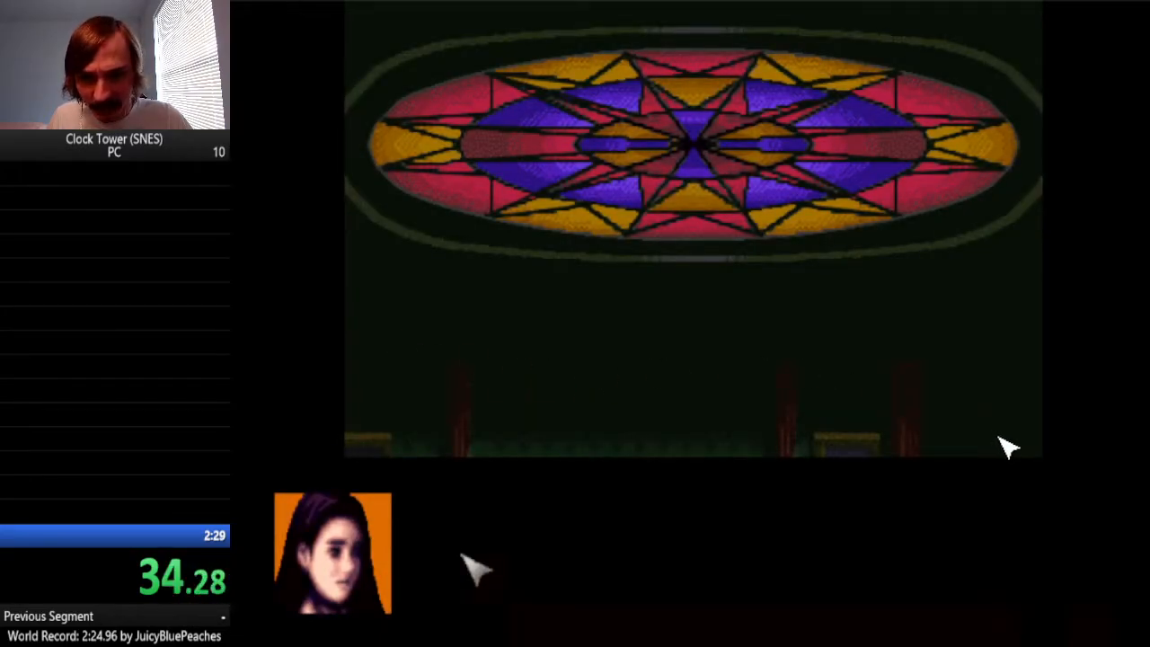